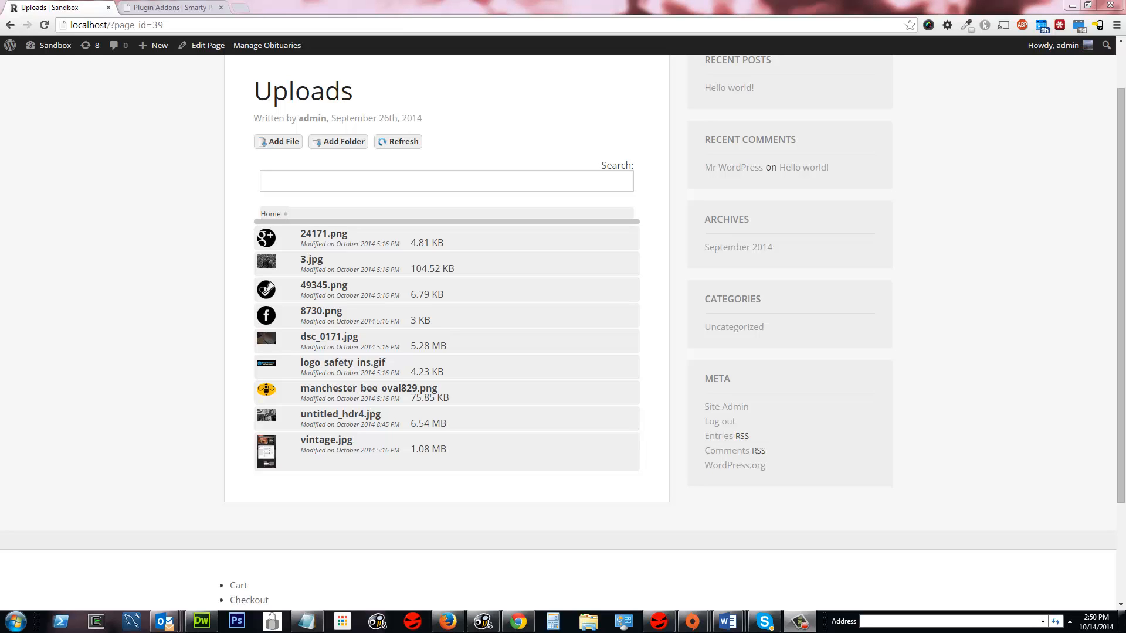
mouse_move(812, 274)
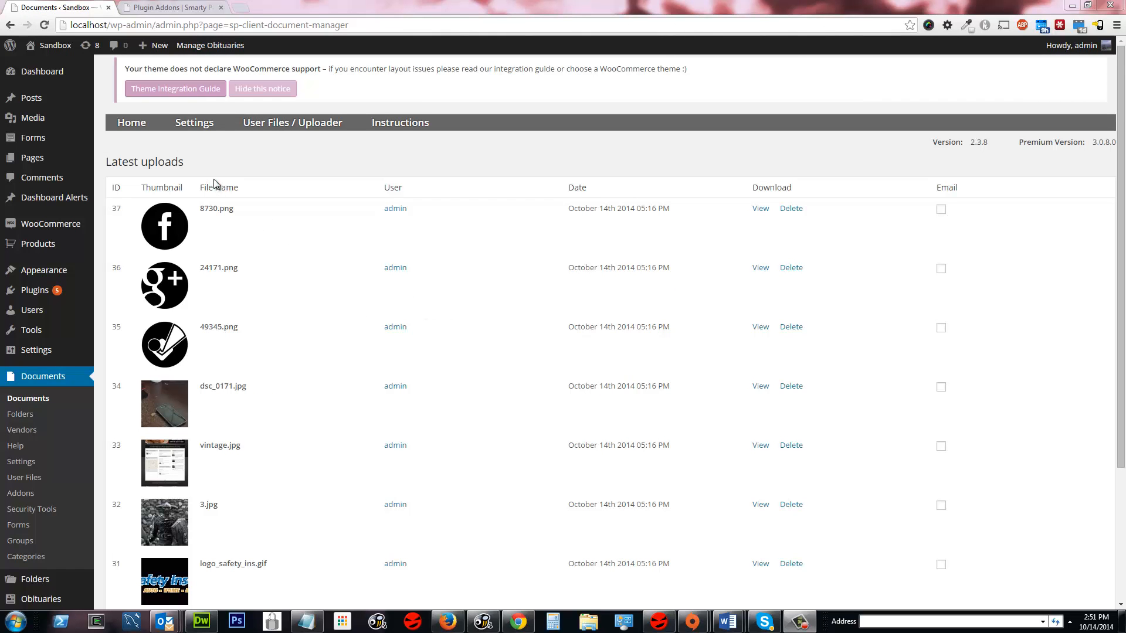
Hover the document manager's Settings menu on the Documents admin page to reveal its submenu
click(194, 122)
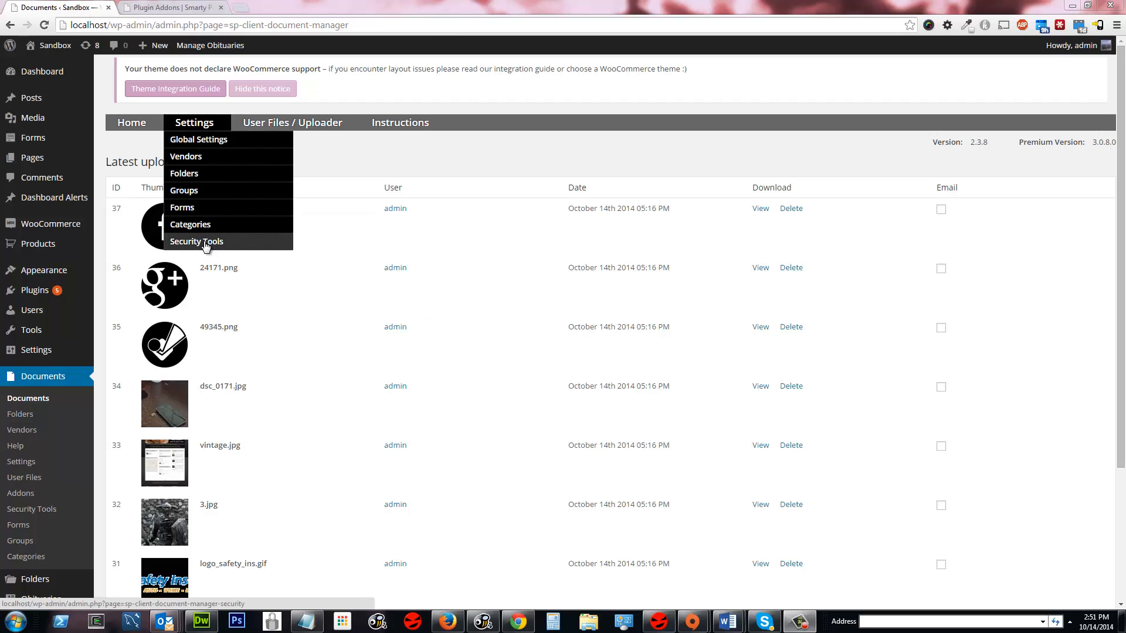
Review the Security Tools storage location and 'encrypt all new files' options
click(196, 241)
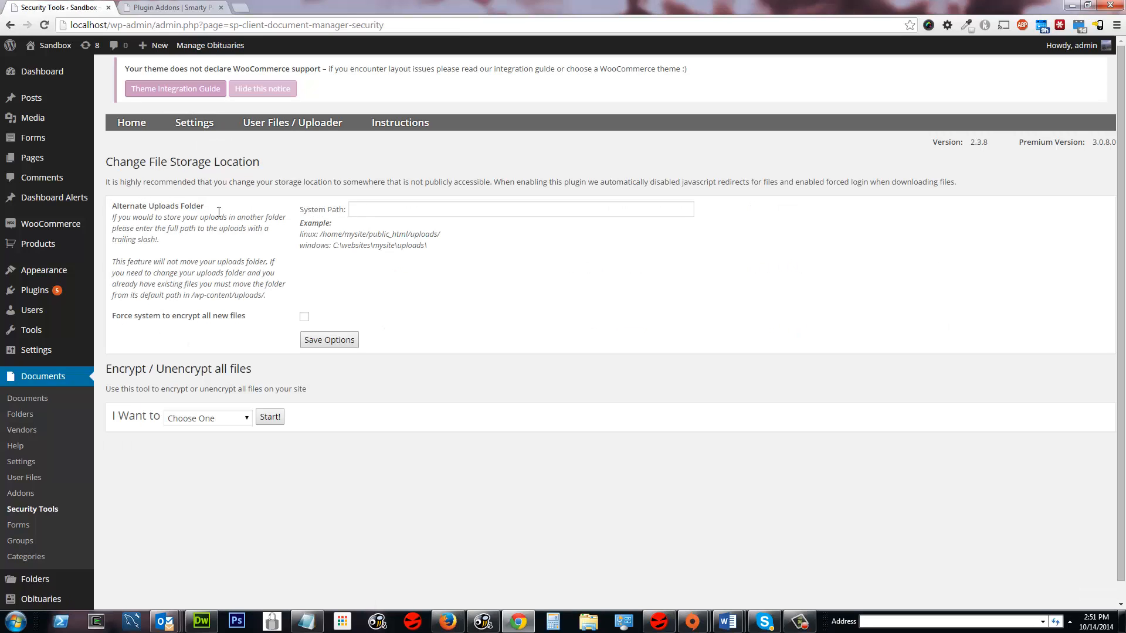
drag(112, 205, 215, 217)
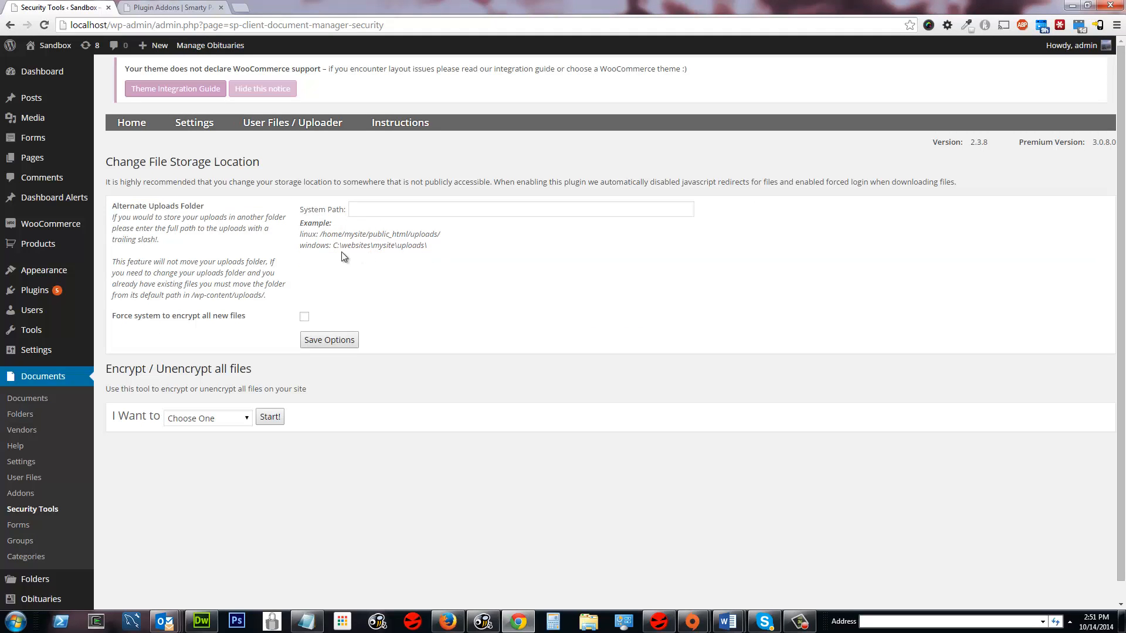
mouse_move(328, 237)
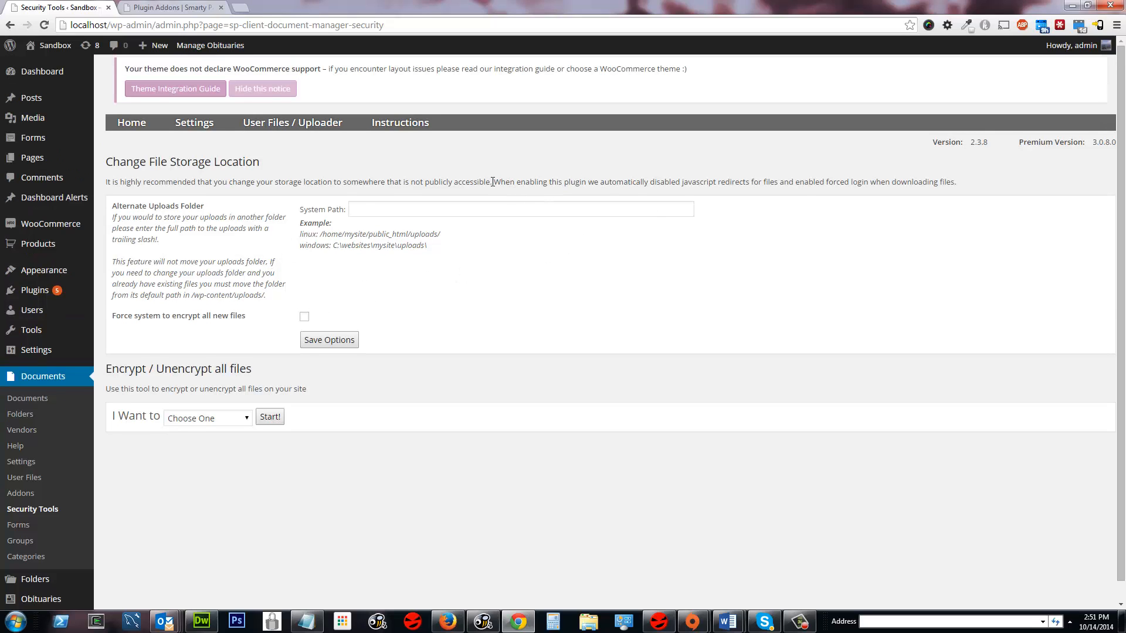
mouse_move(653, 205)
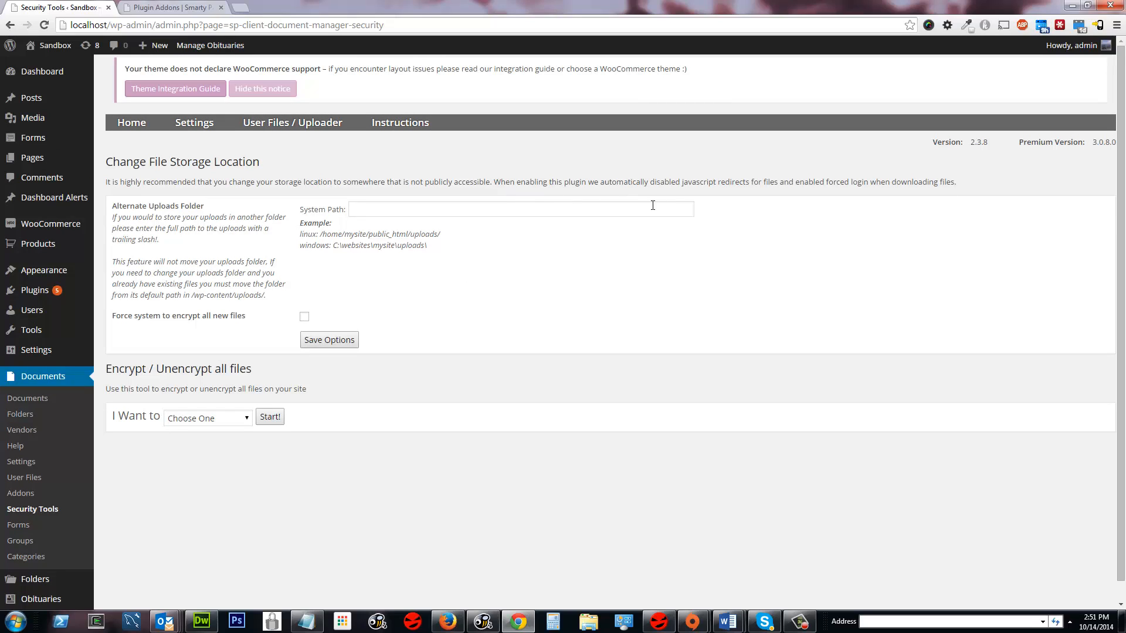
mouse_move(588, 186)
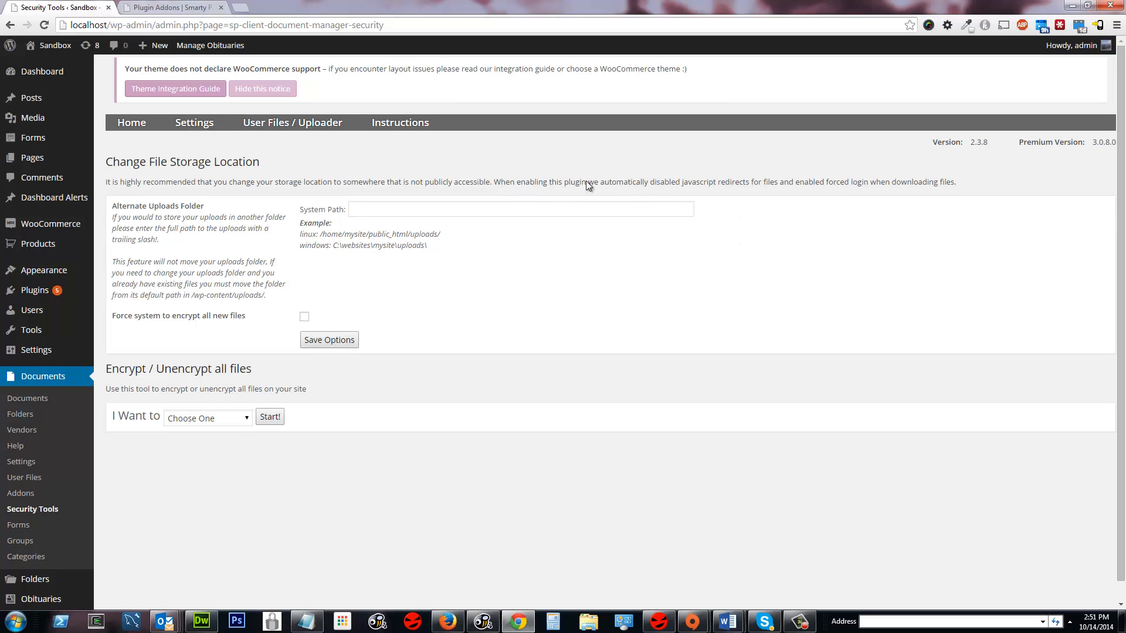
mouse_move(258, 255)
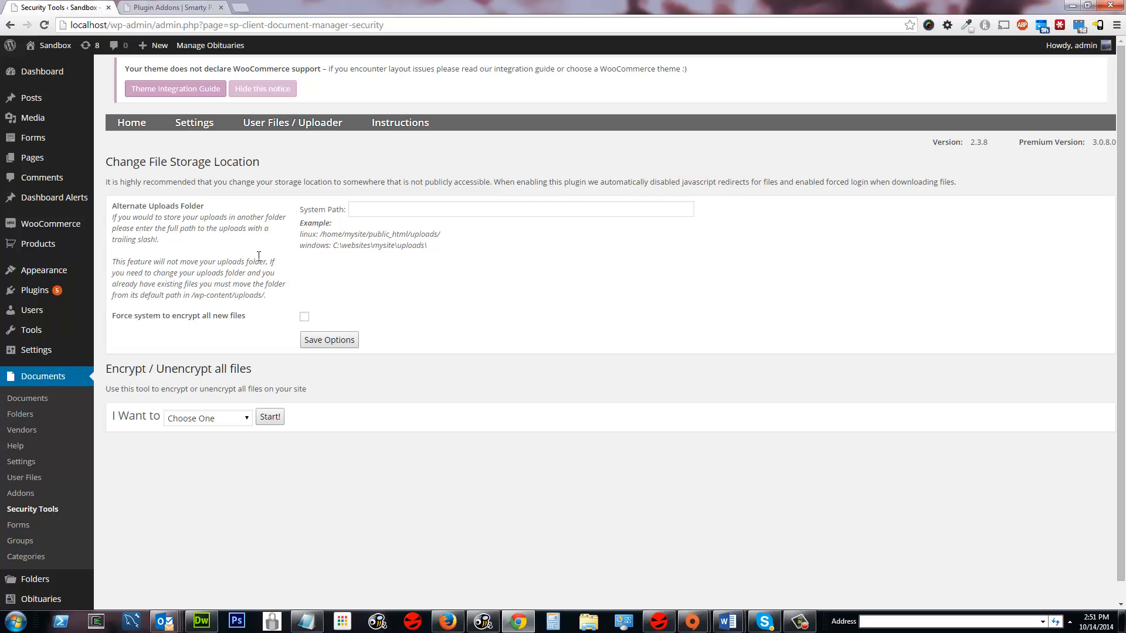
scroll(down, 3)
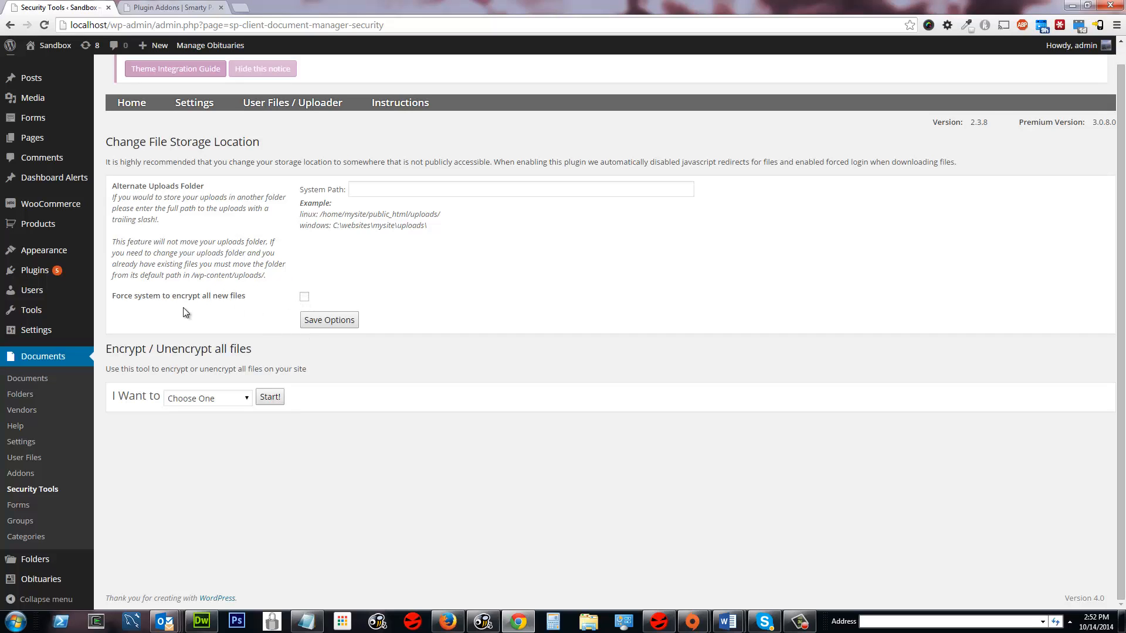
drag(149, 294, 244, 295)
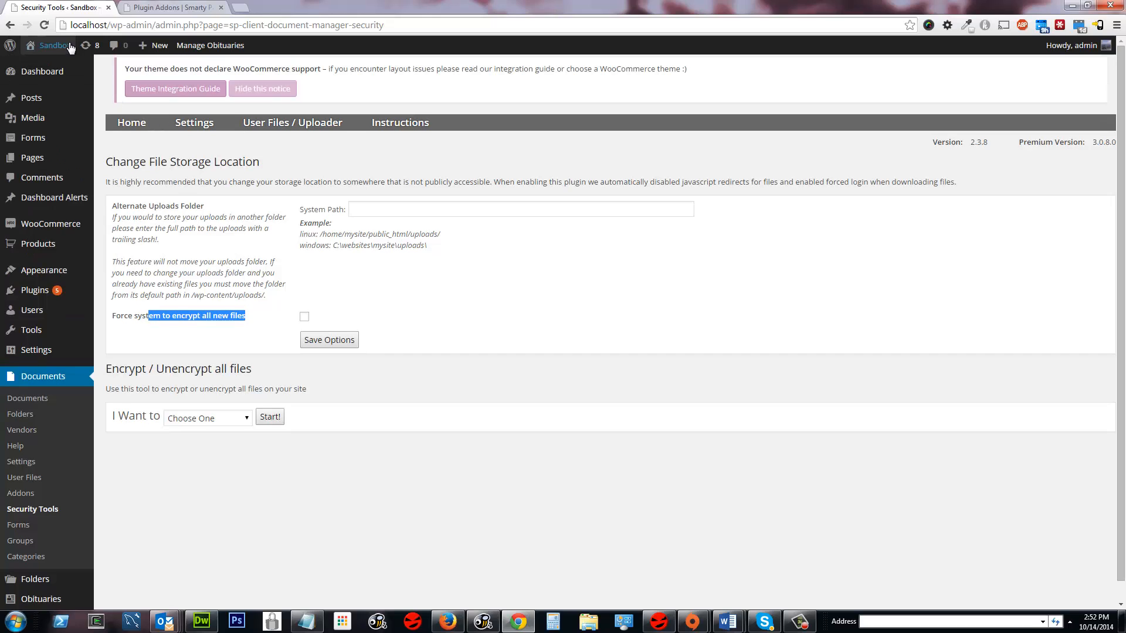
Upload untitled_hdr4.jpg from the Uploads page with original file name and Encrypt File ticked
click(47, 45)
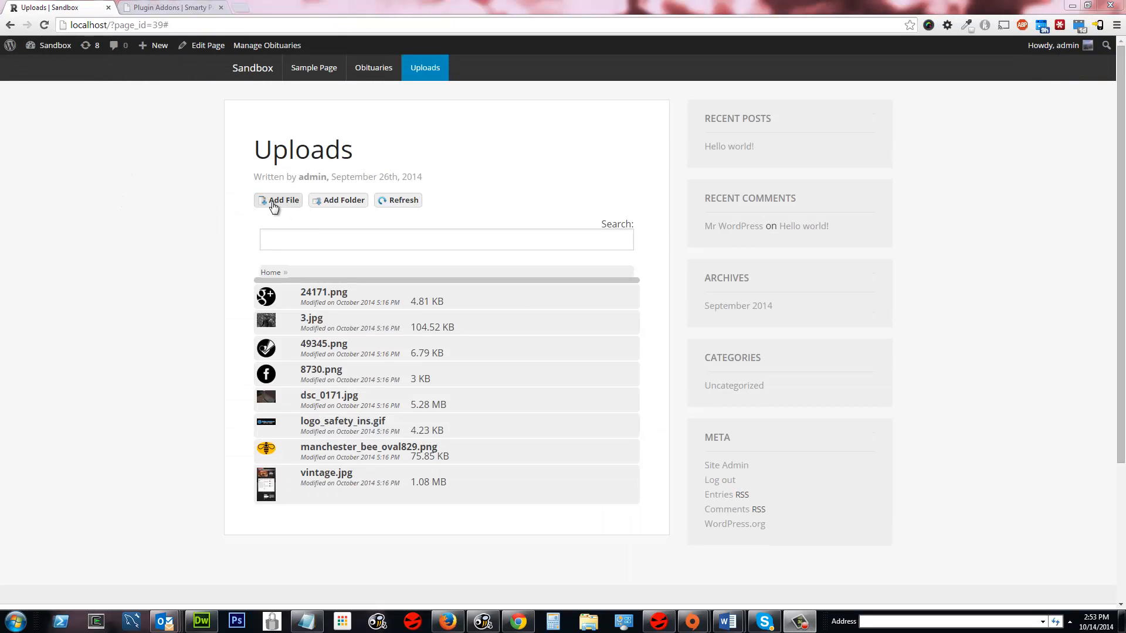
click(276, 200)
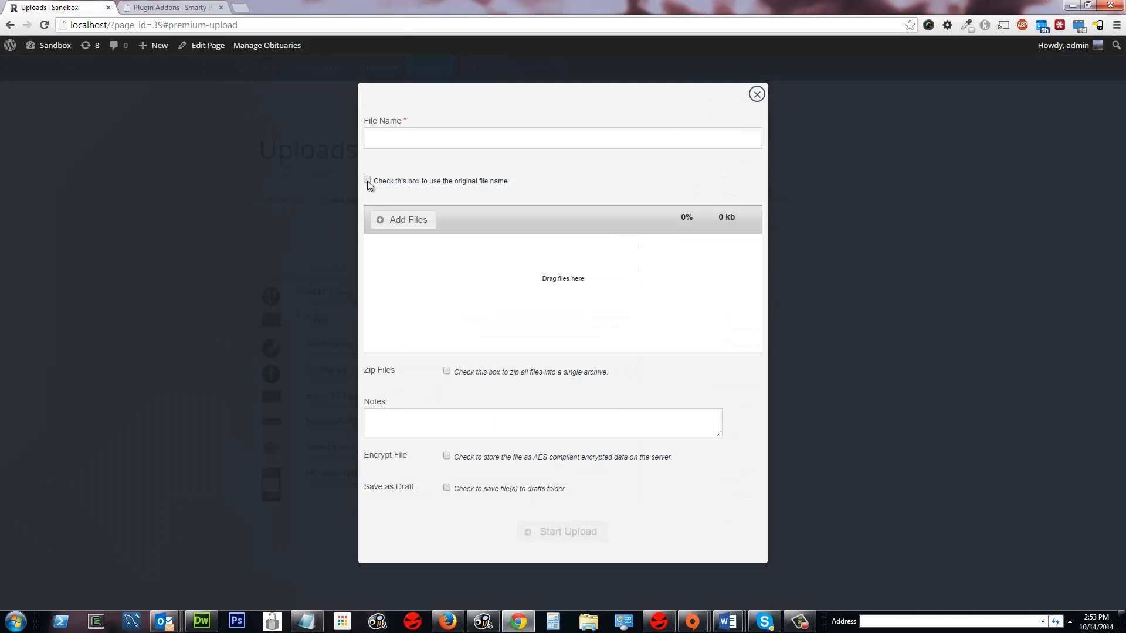
click(403, 220)
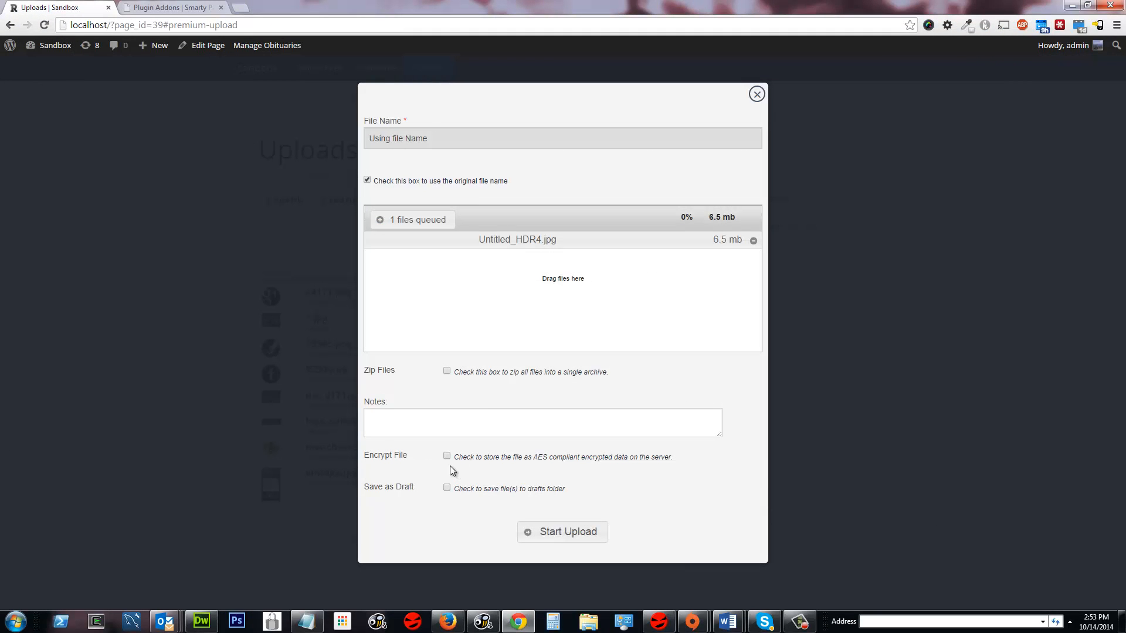
mouse_move(454, 465)
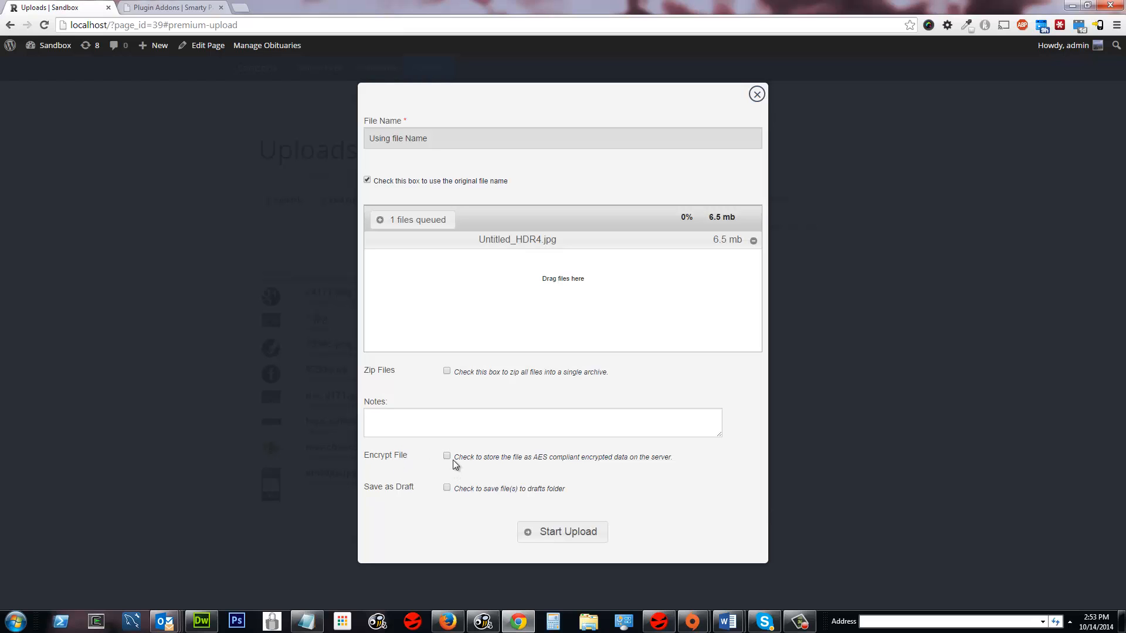
click(447, 455)
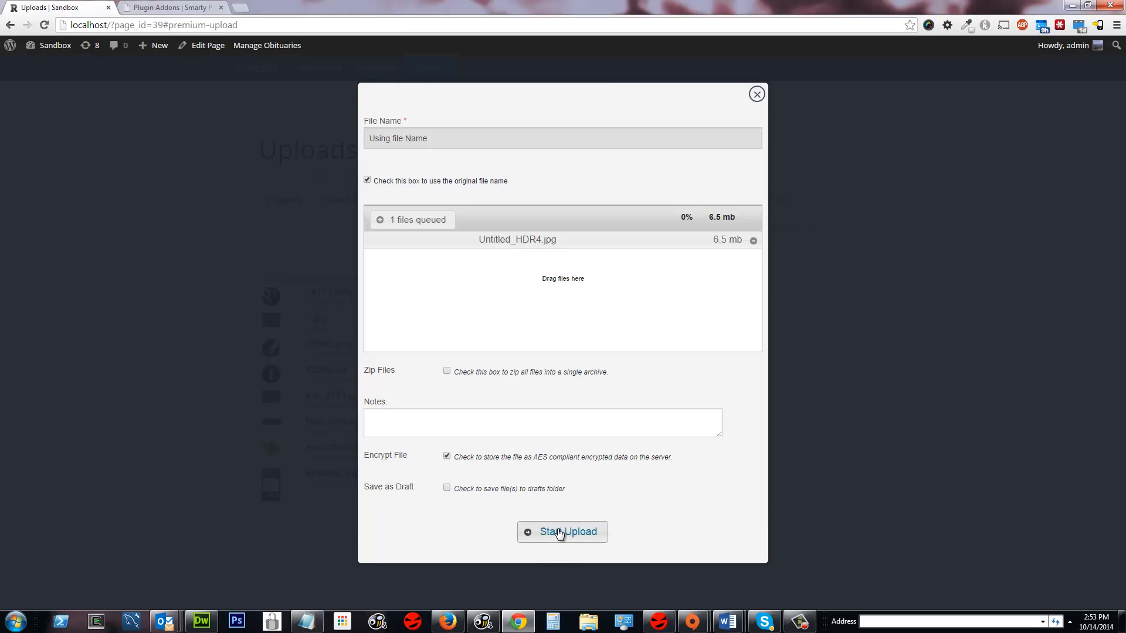
click(562, 532)
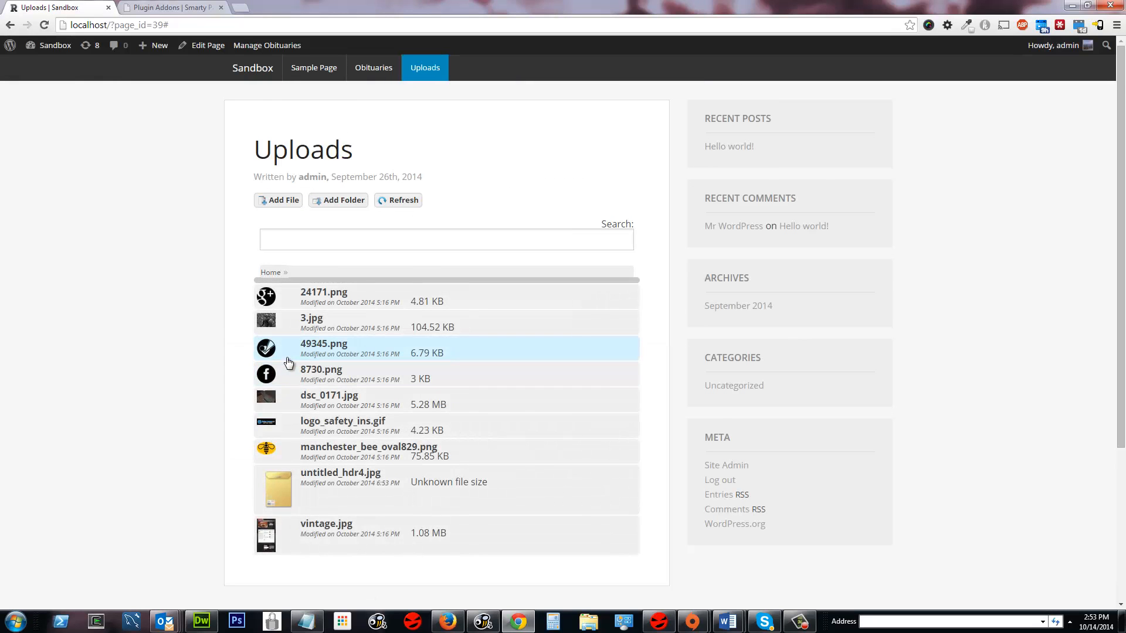
Open the file details popup for untitled_hdr4.jpg
scroll(down, 3)
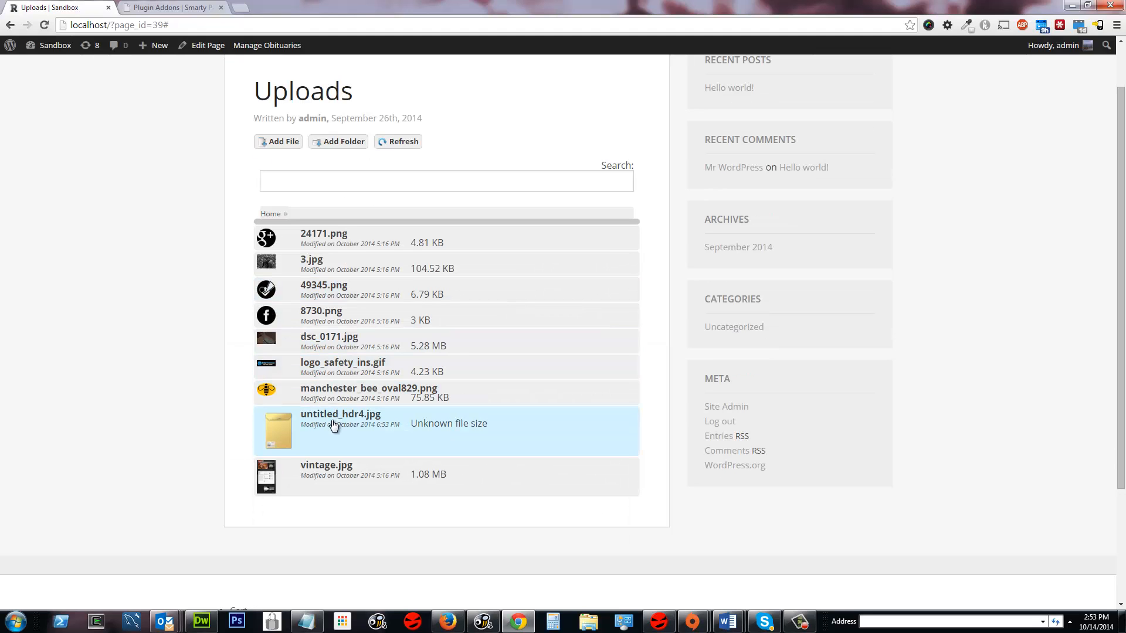
click(340, 414)
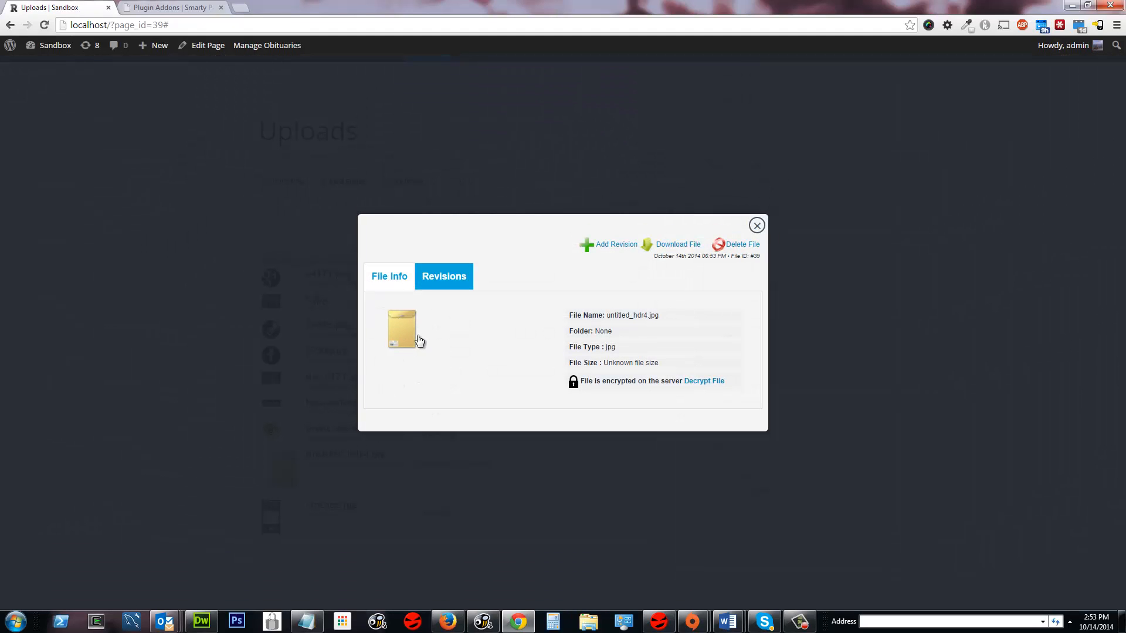
mouse_move(571, 316)
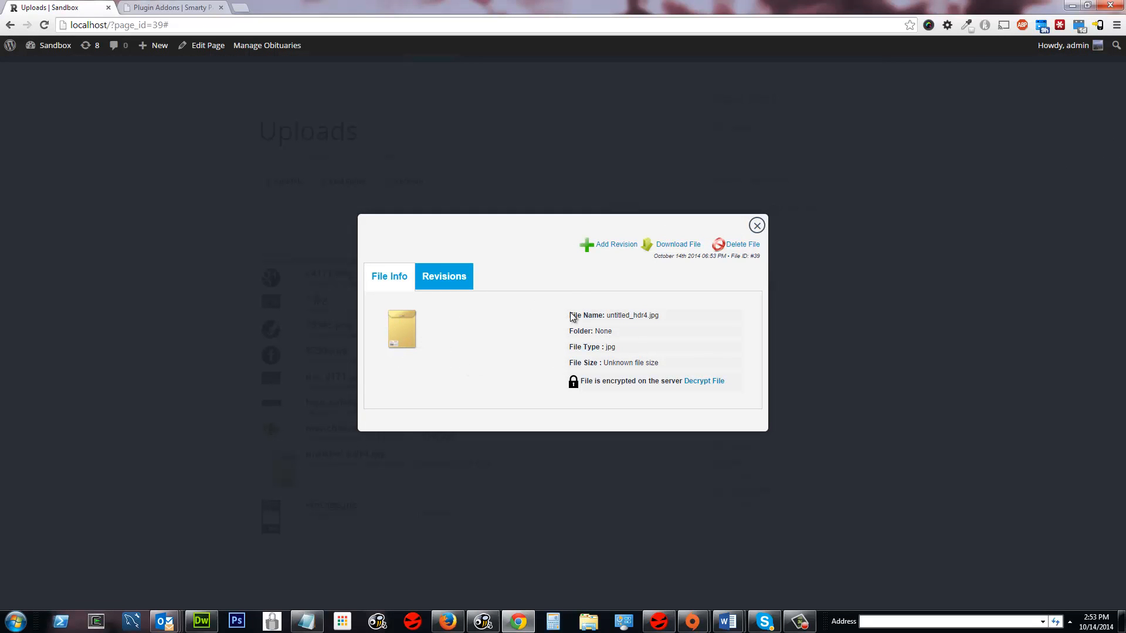
mouse_move(634, 319)
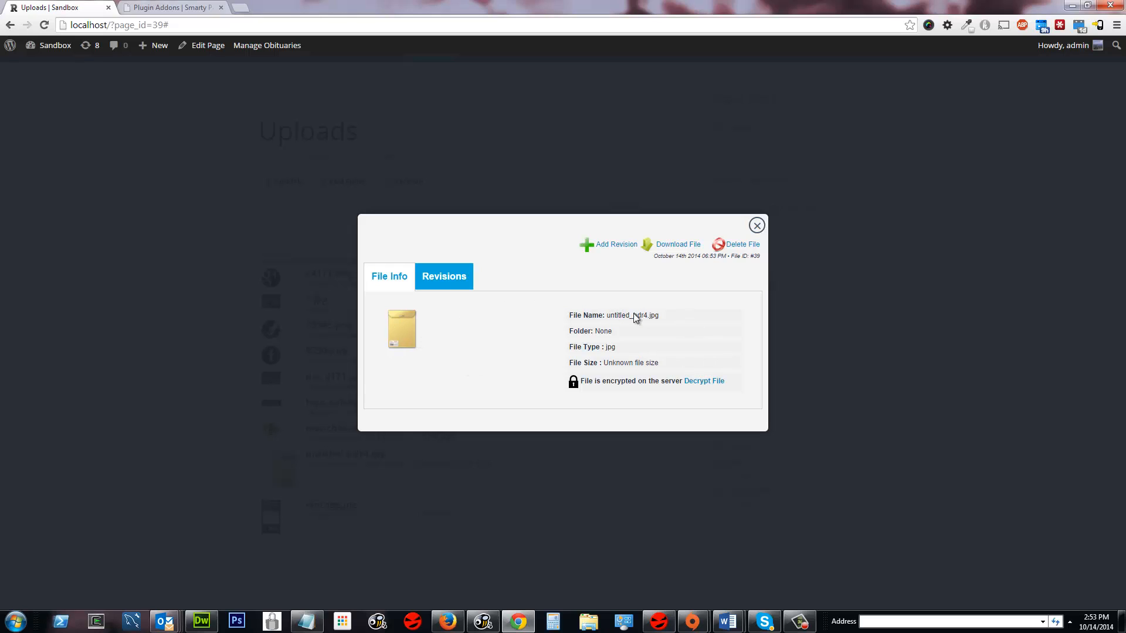
mouse_move(658, 386)
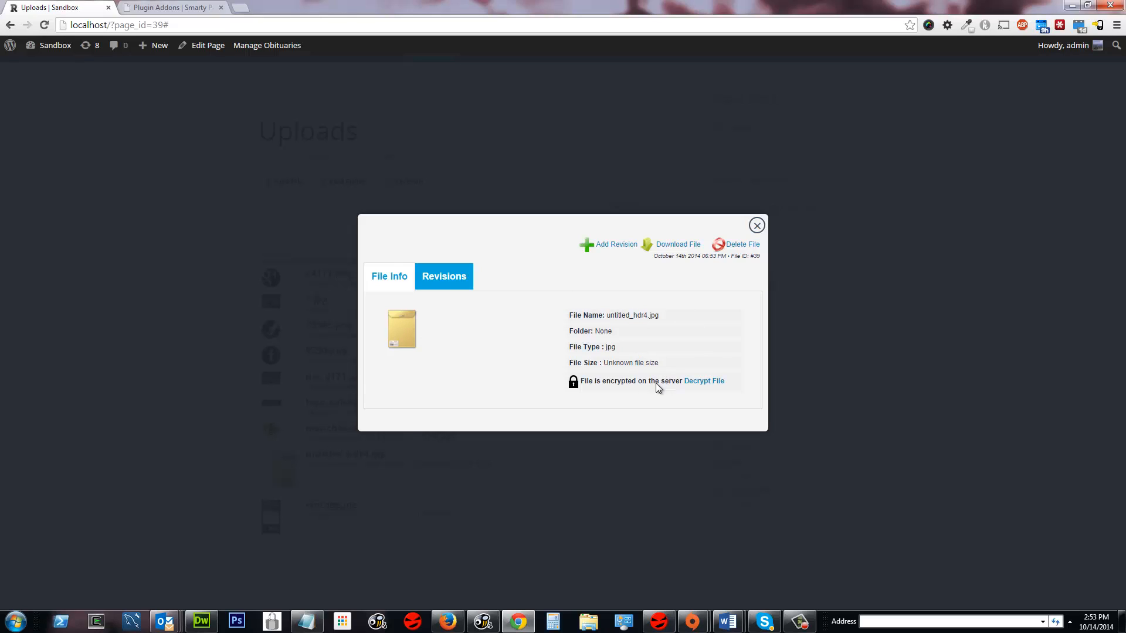
drag(602, 347, 584, 381)
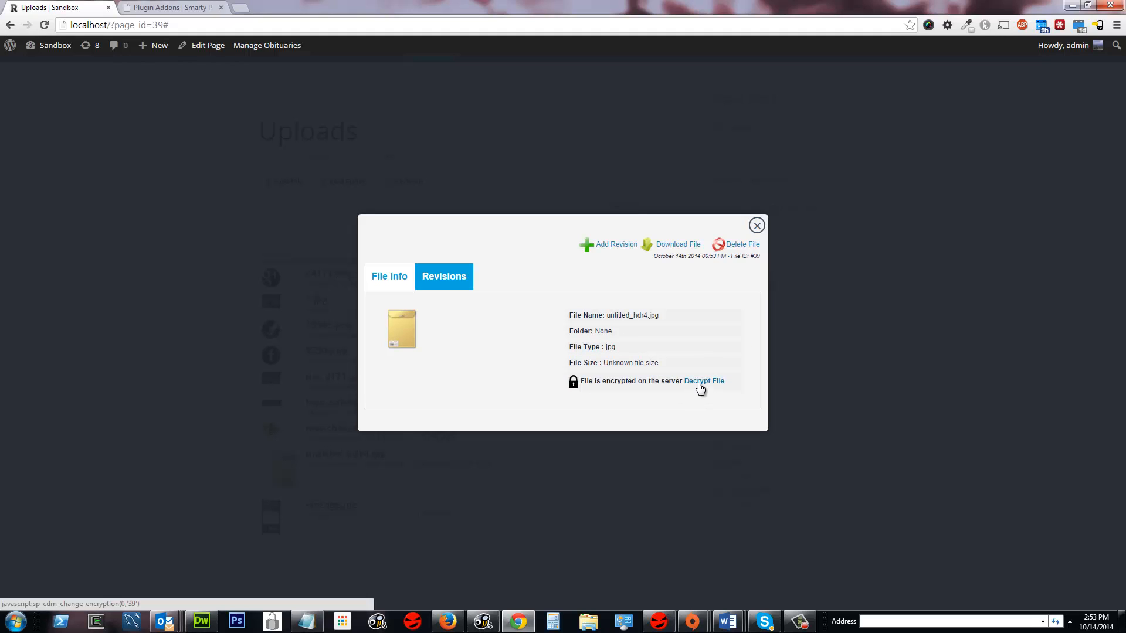
Decrypt untitled_hdr4.jpg, encrypt it, decrypt it again, and close the popup
click(704, 381)
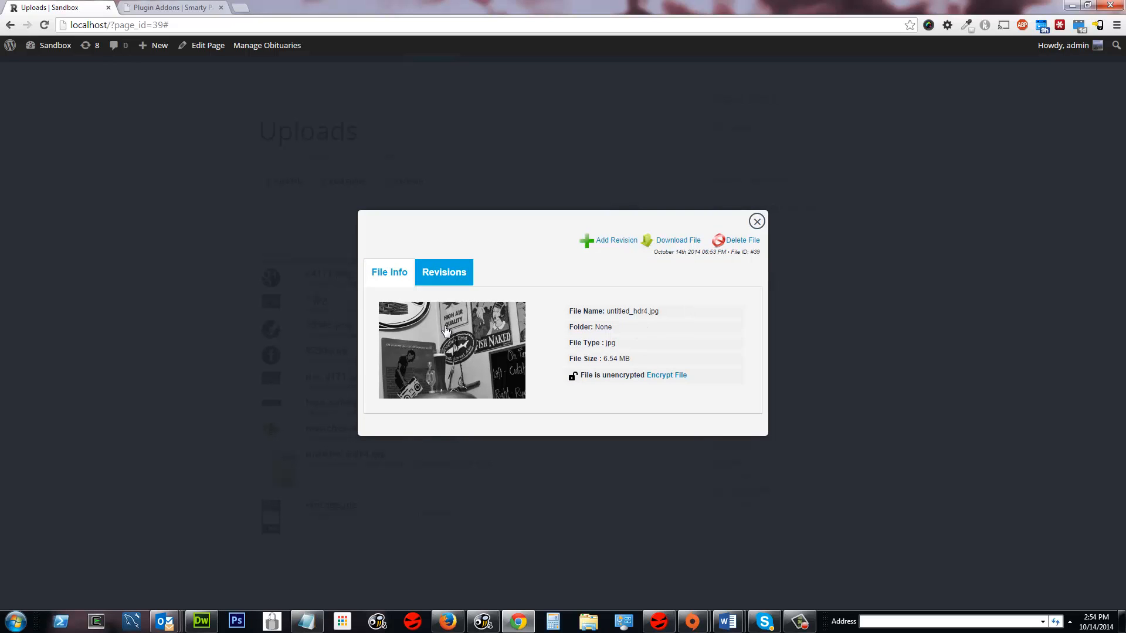
mouse_move(665, 380)
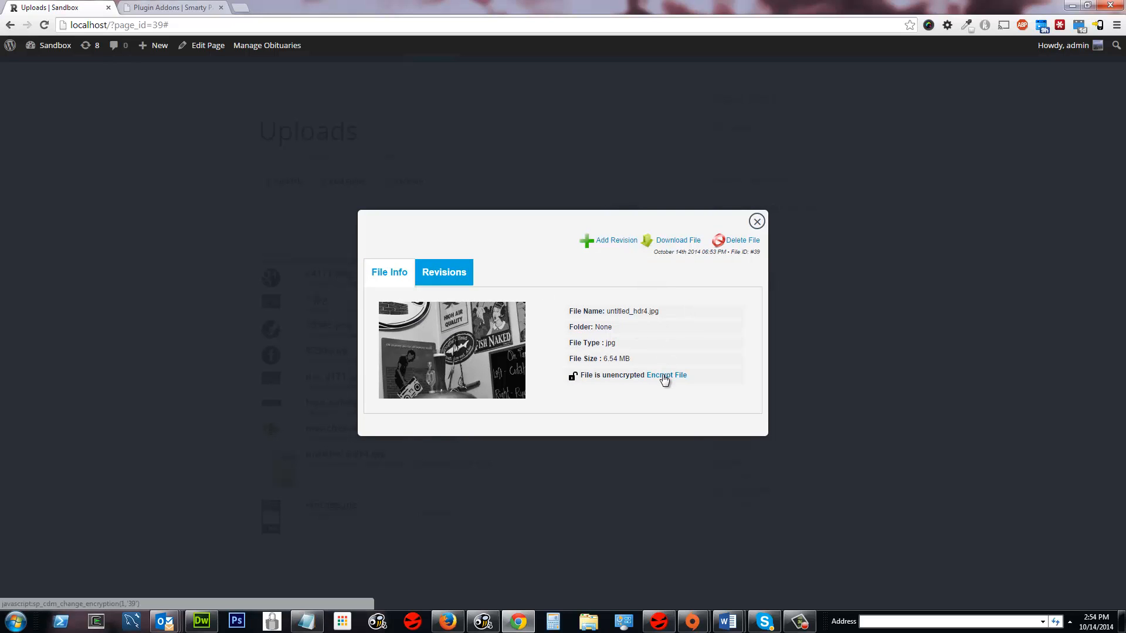
click(666, 375)
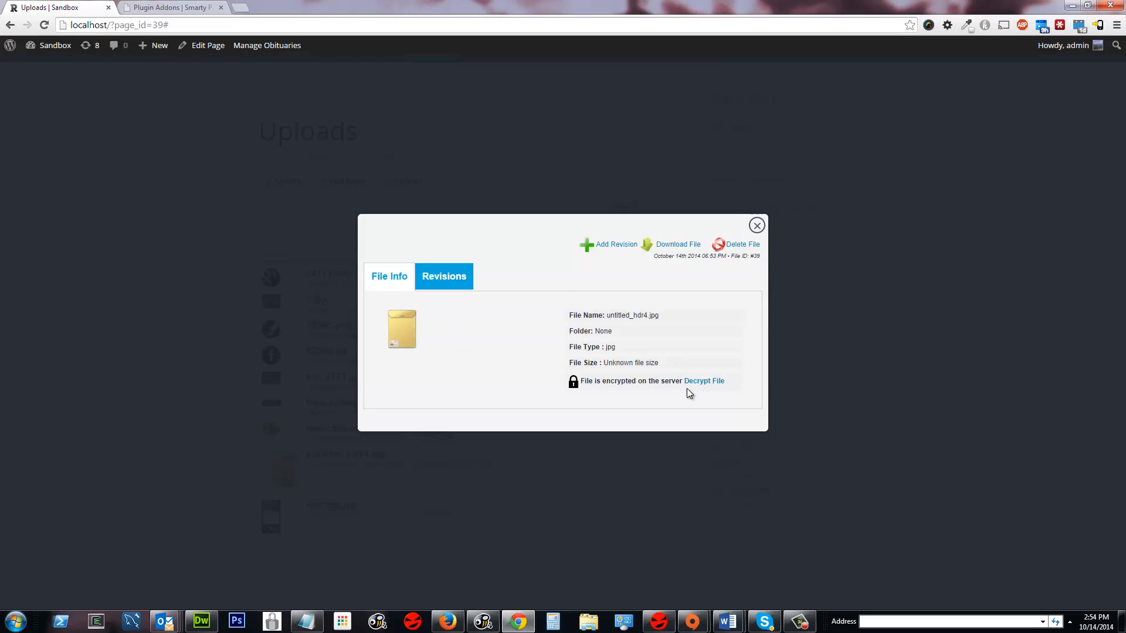
click(703, 381)
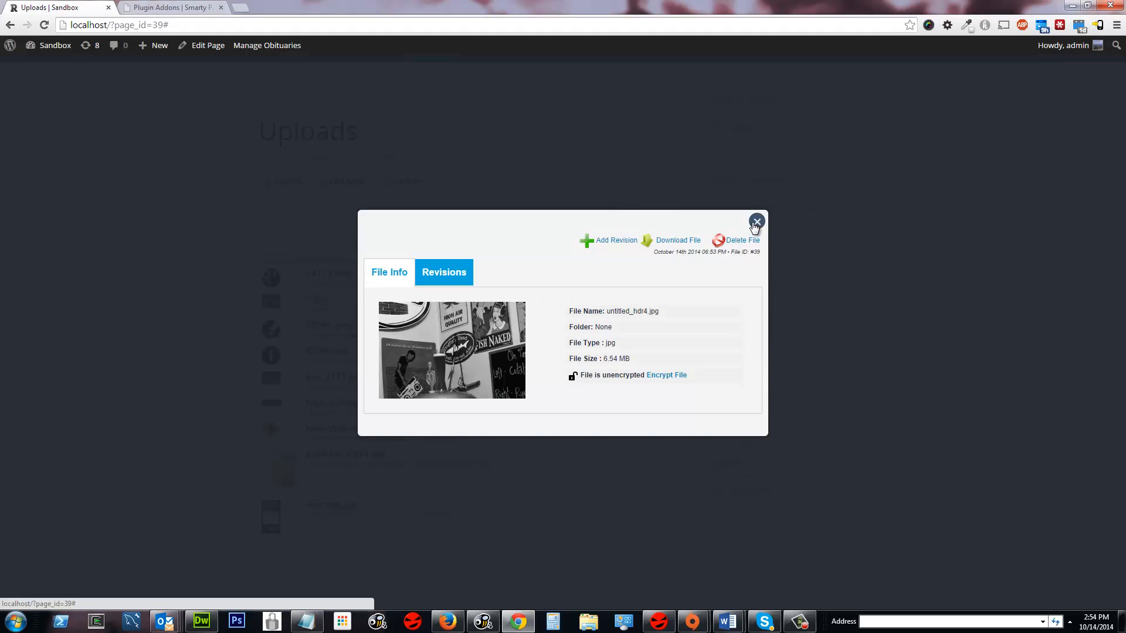
click(757, 222)
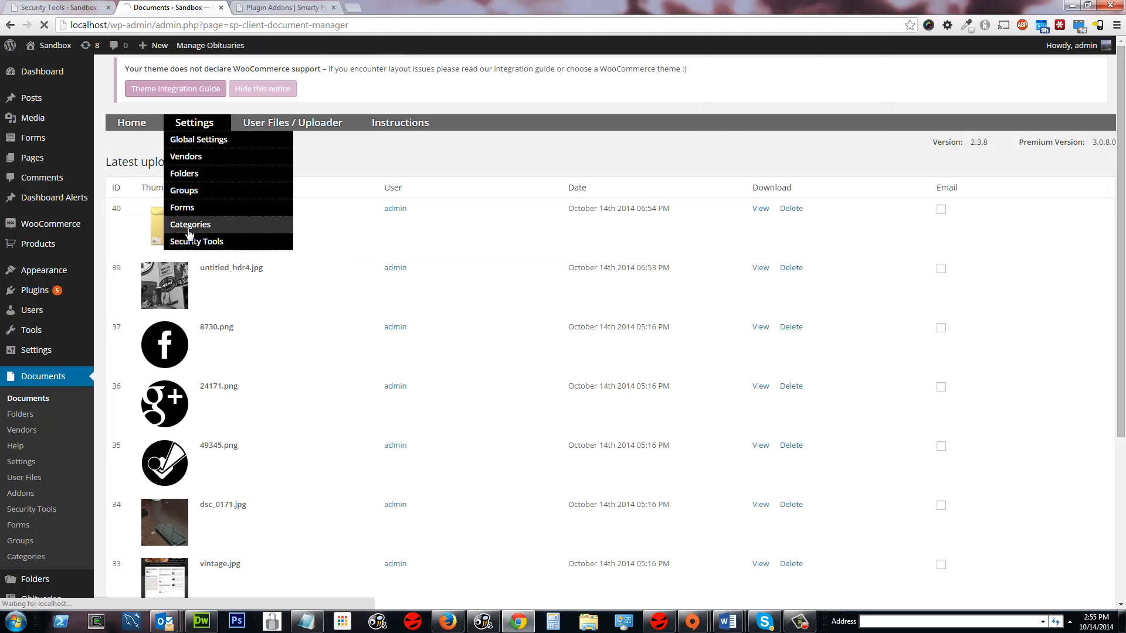
Run Encrypt All Files from Security Tools on all nine site files
click(196, 241)
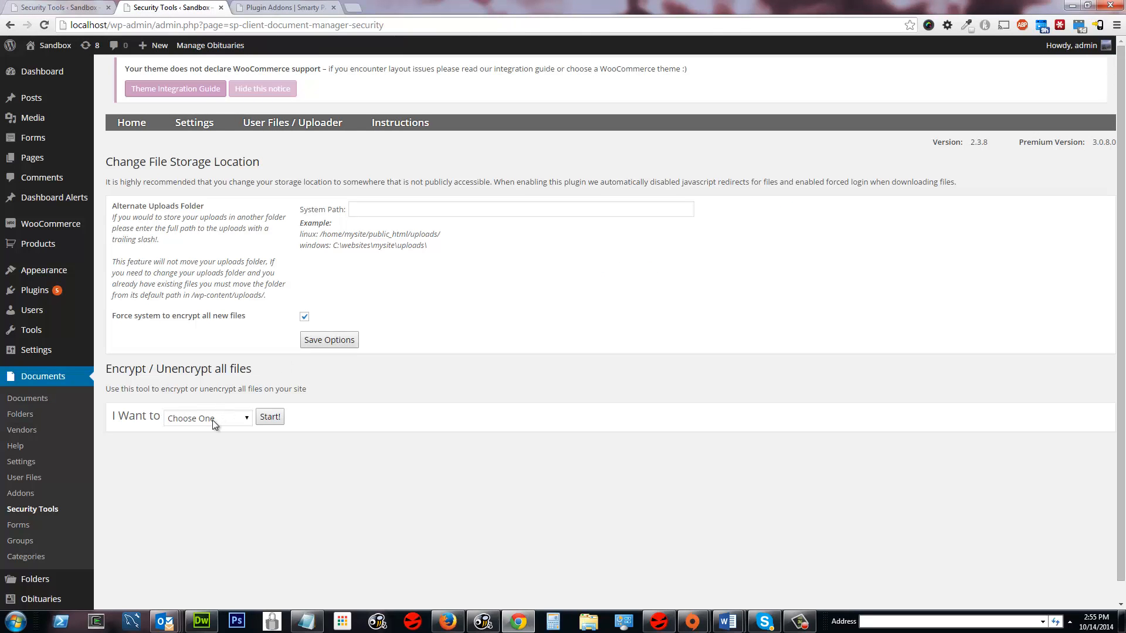
click(208, 418)
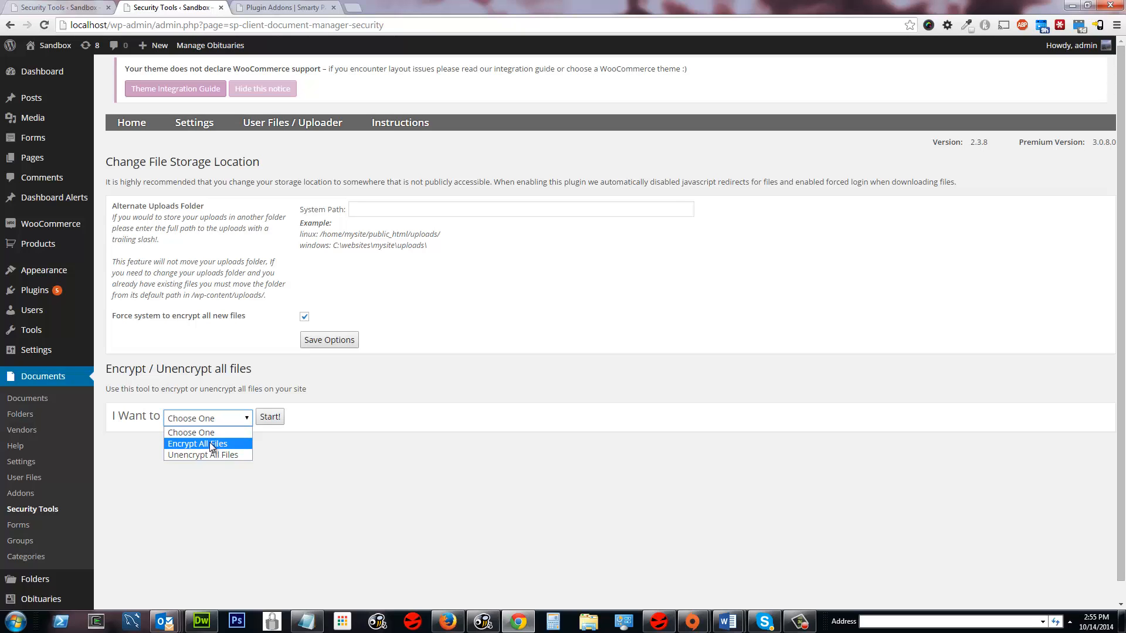
click(198, 444)
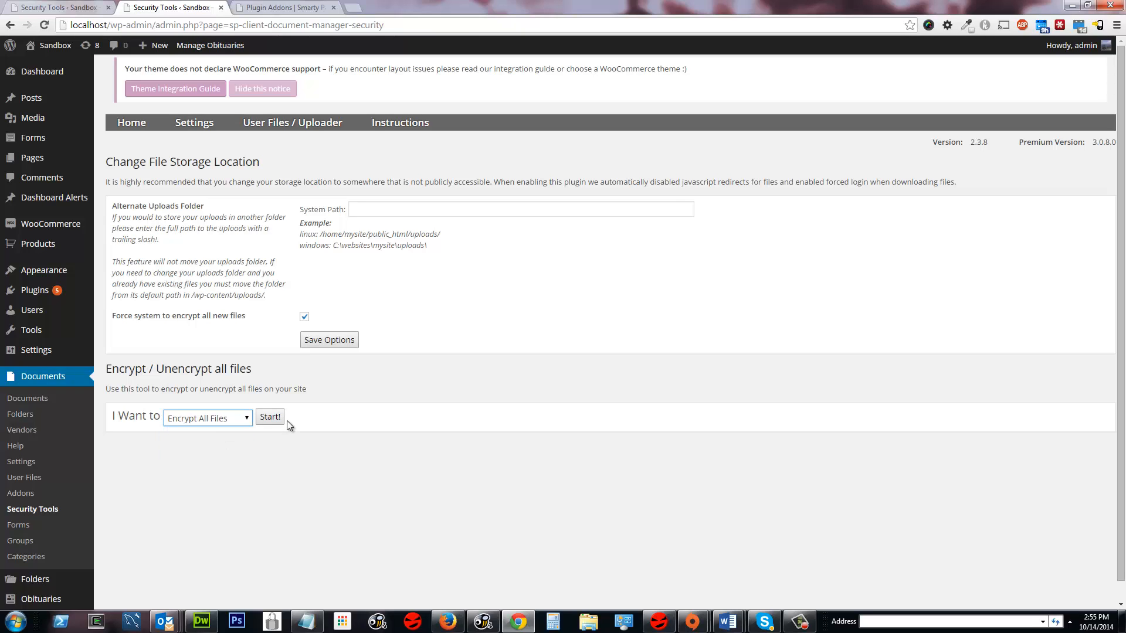
click(270, 417)
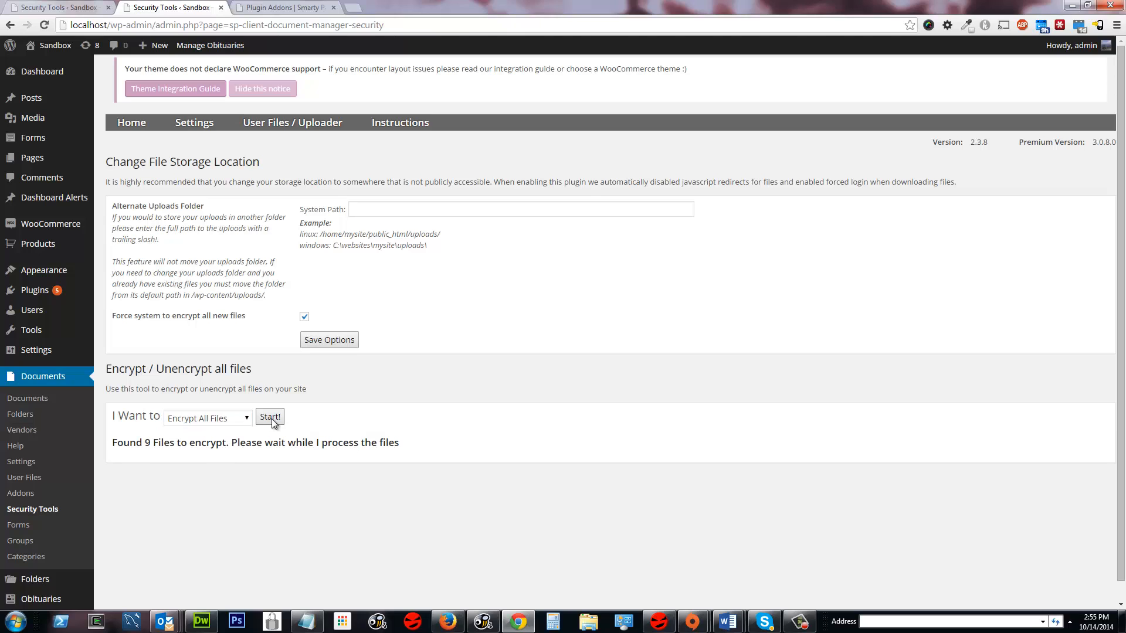
click(270, 417)
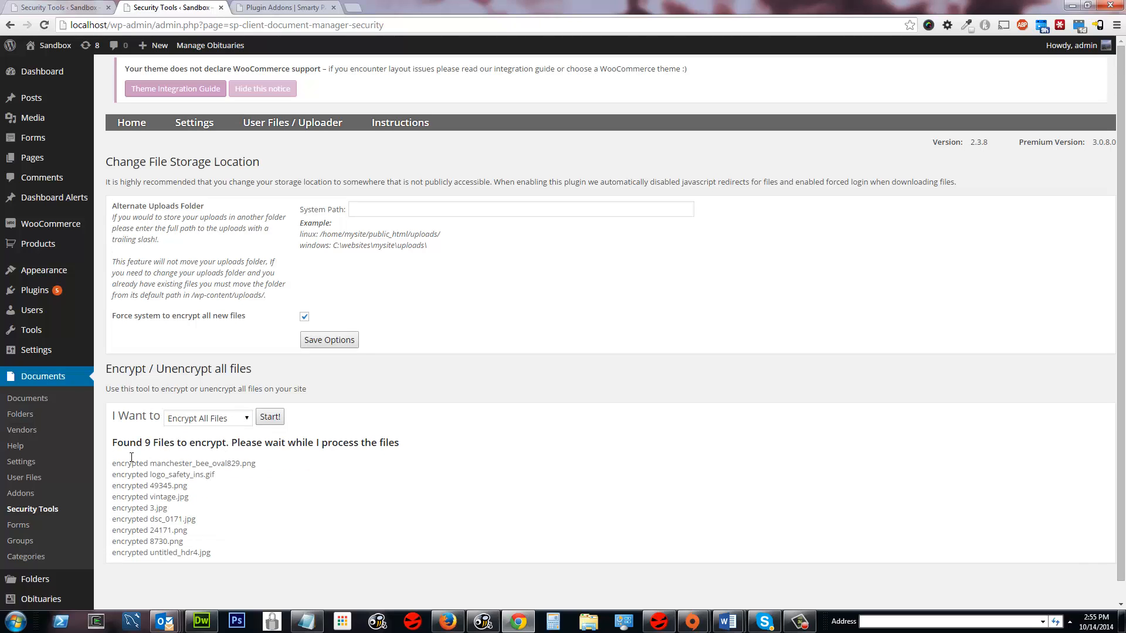
drag(142, 443, 190, 532)
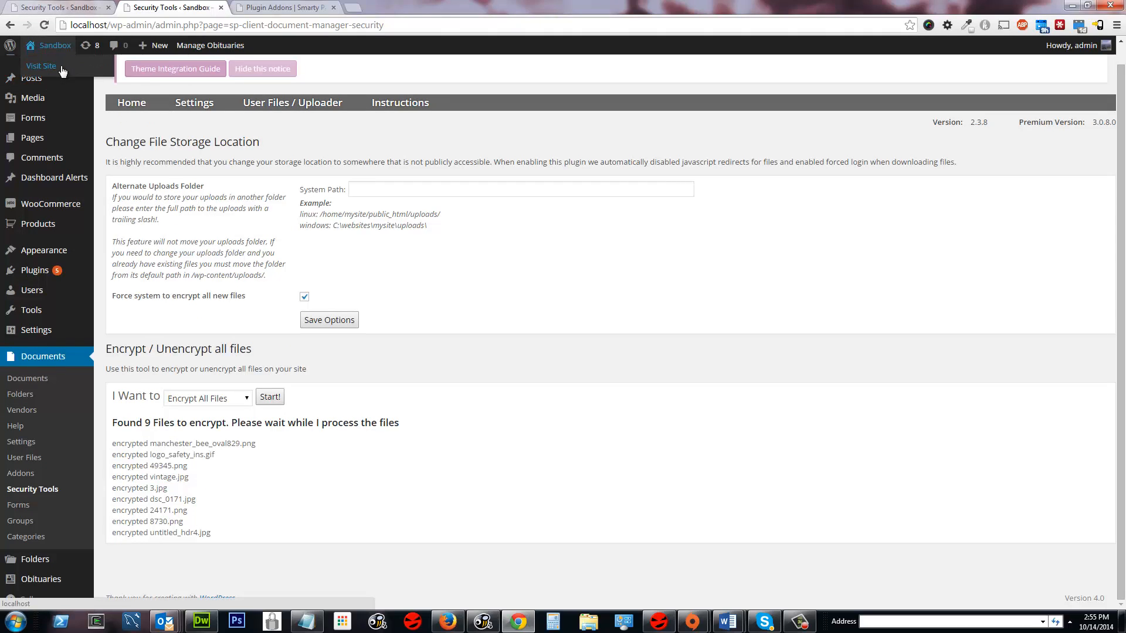
View the public Uploads page, then start Unencrypt All Files in Security Tools
click(41, 65)
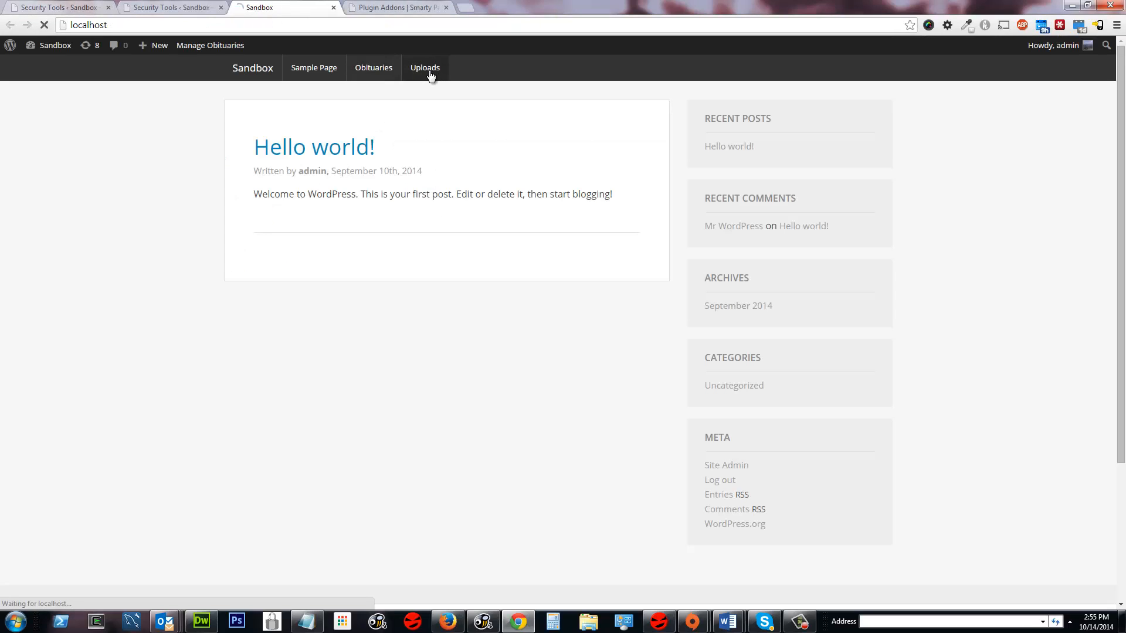
click(424, 67)
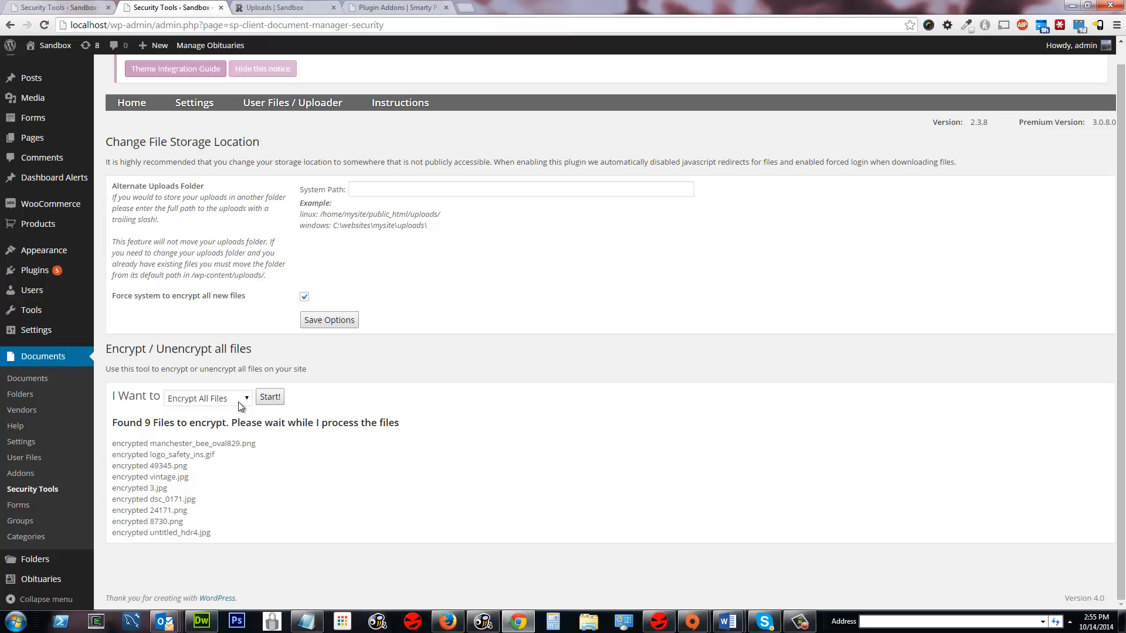
click(207, 398)
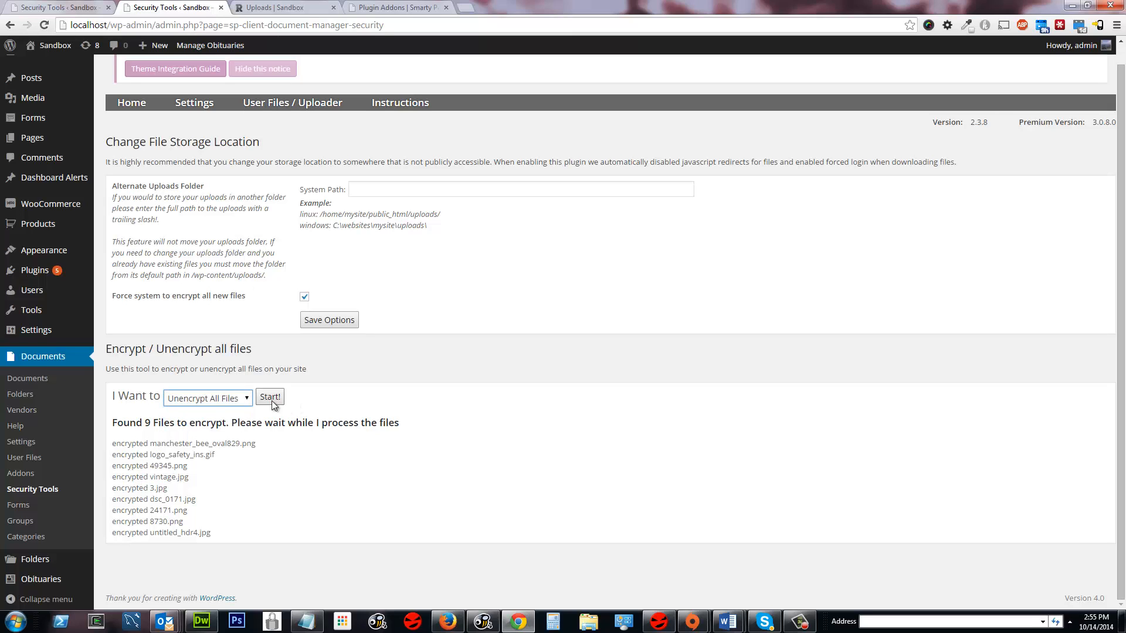
click(270, 397)
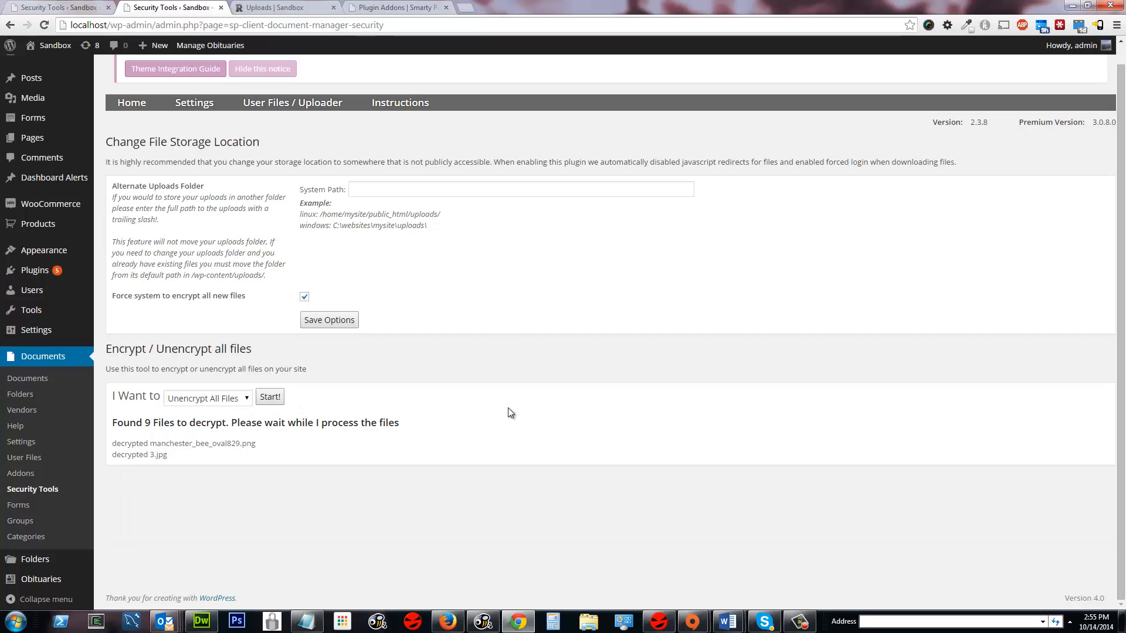